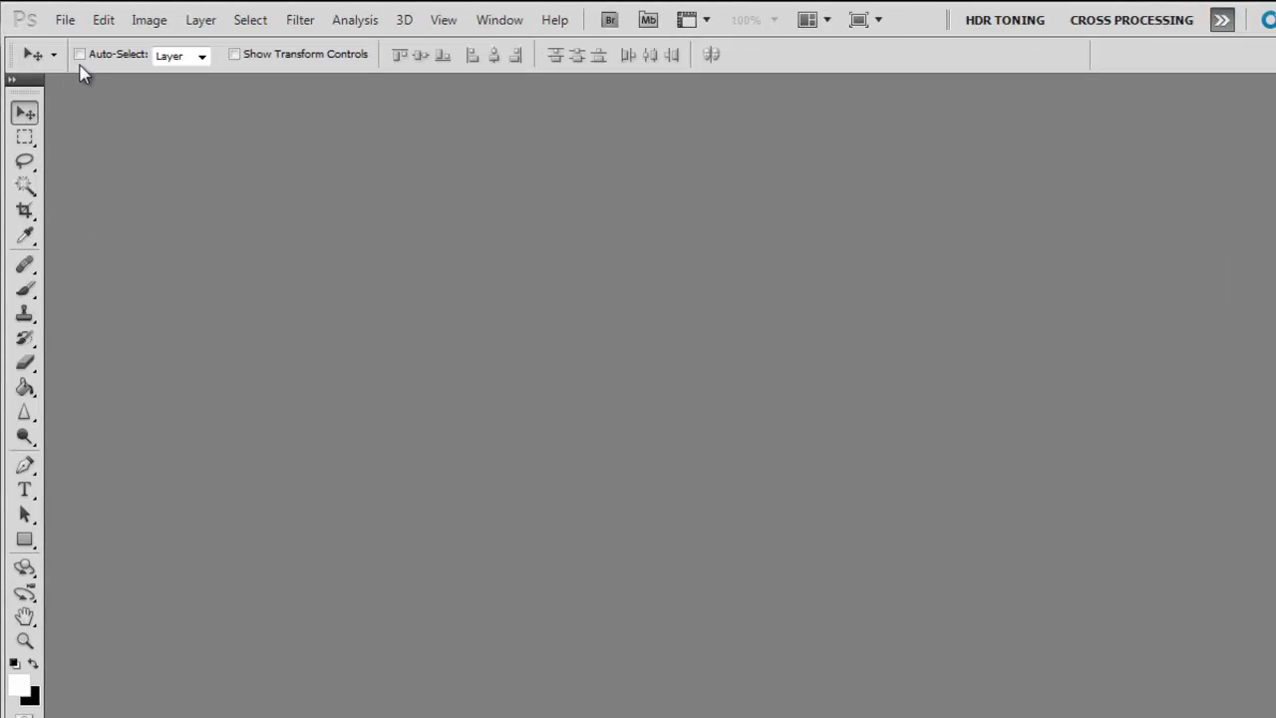
- Browse the Edit menu to reach the Color Settings command
left_click(104, 20)
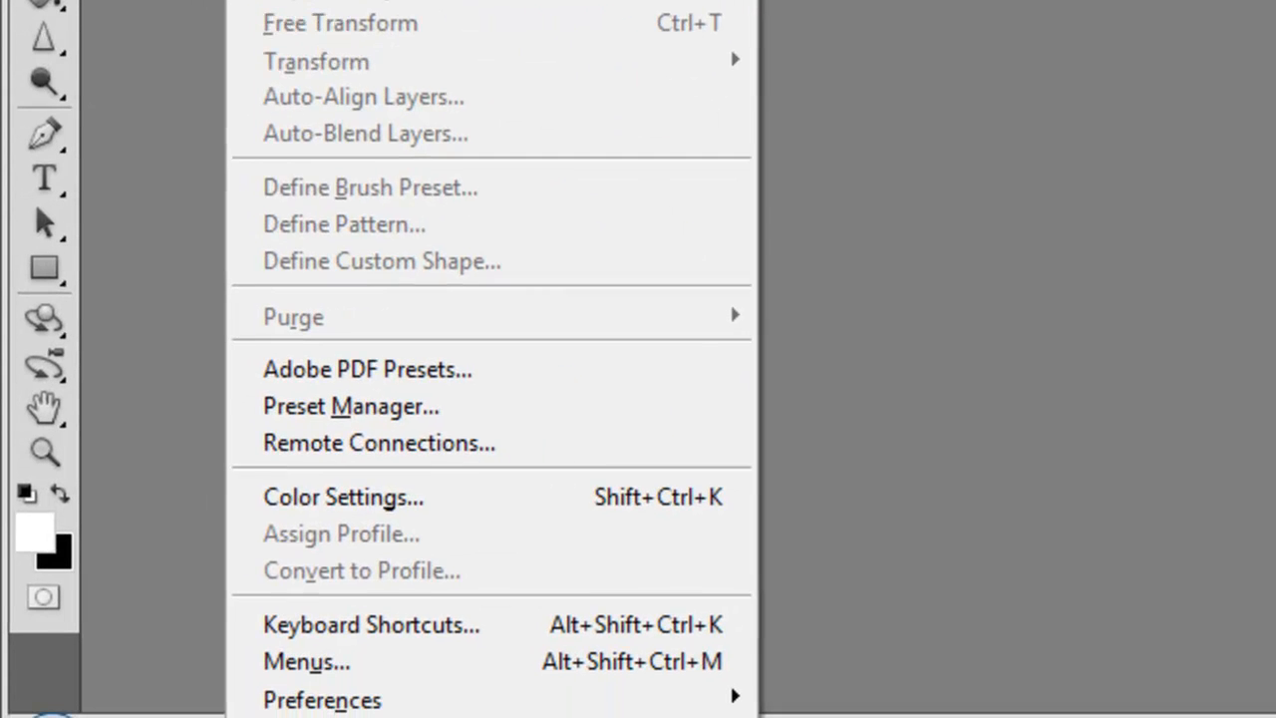
mouse_move(342, 496)
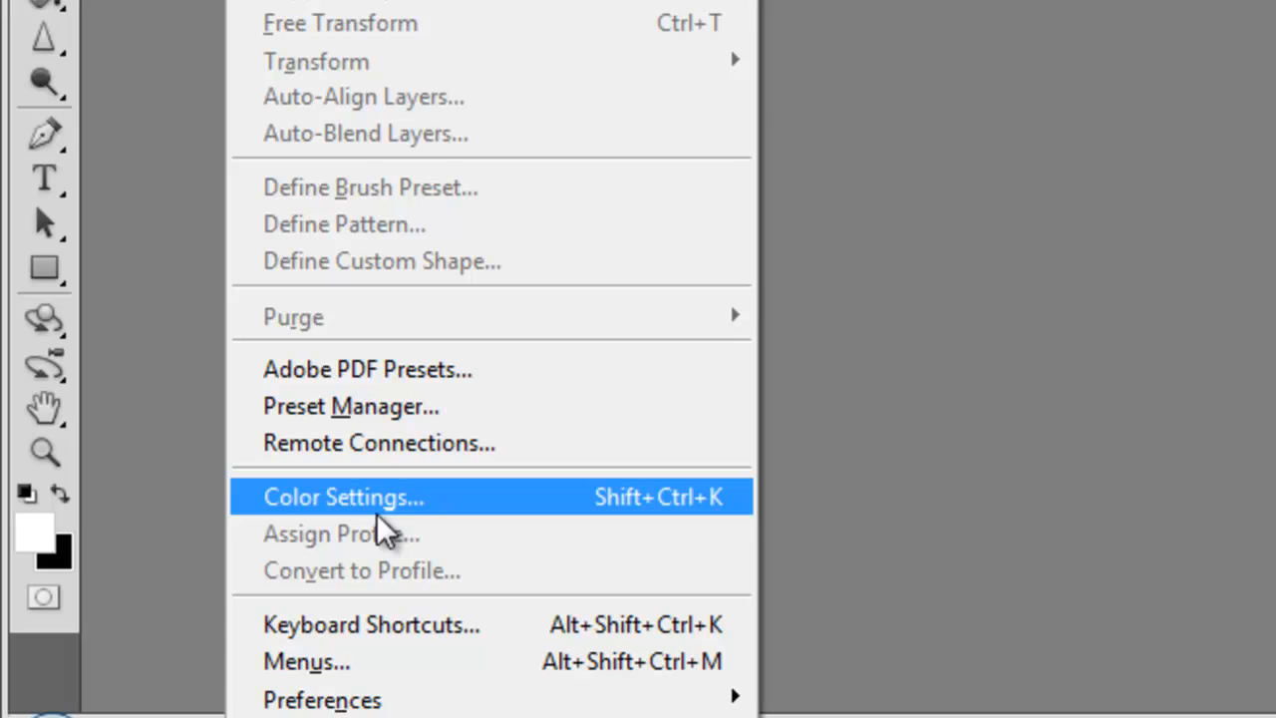
- Keep sRGB IEC61966-2.1 as the RGB working space in Color Settings and confirm
left_click(343, 497)
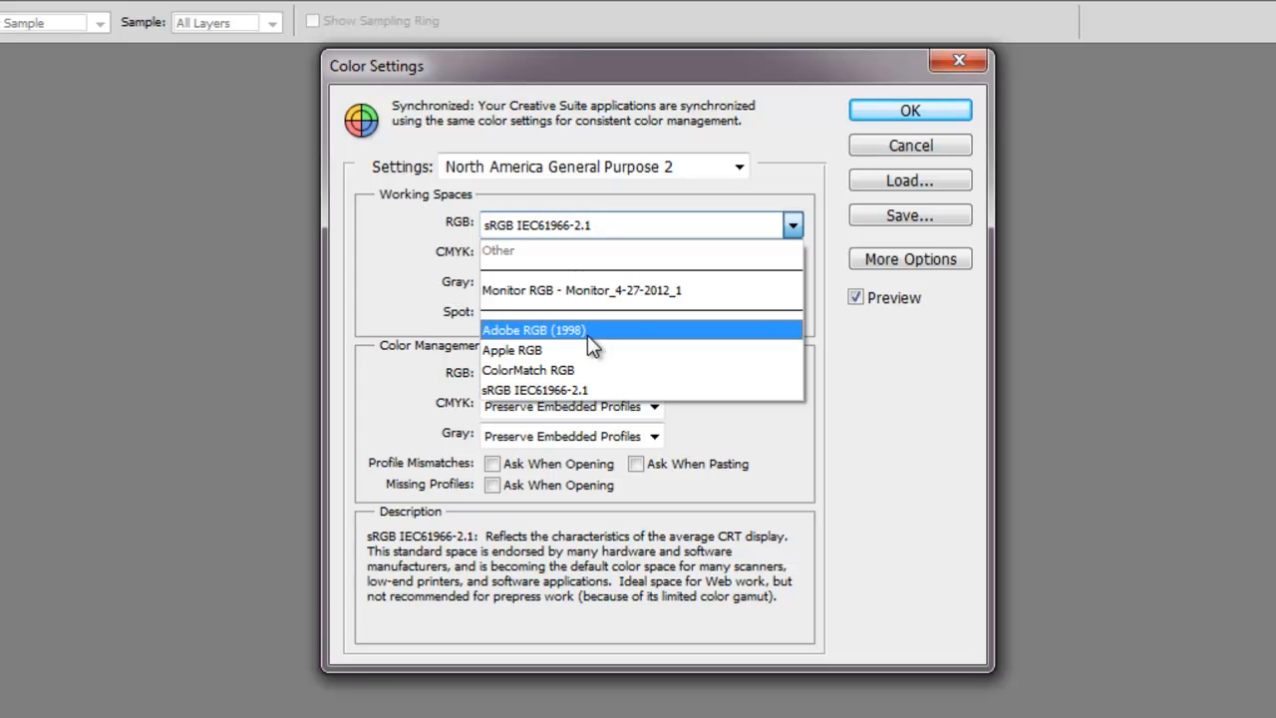
mouse_move(562, 369)
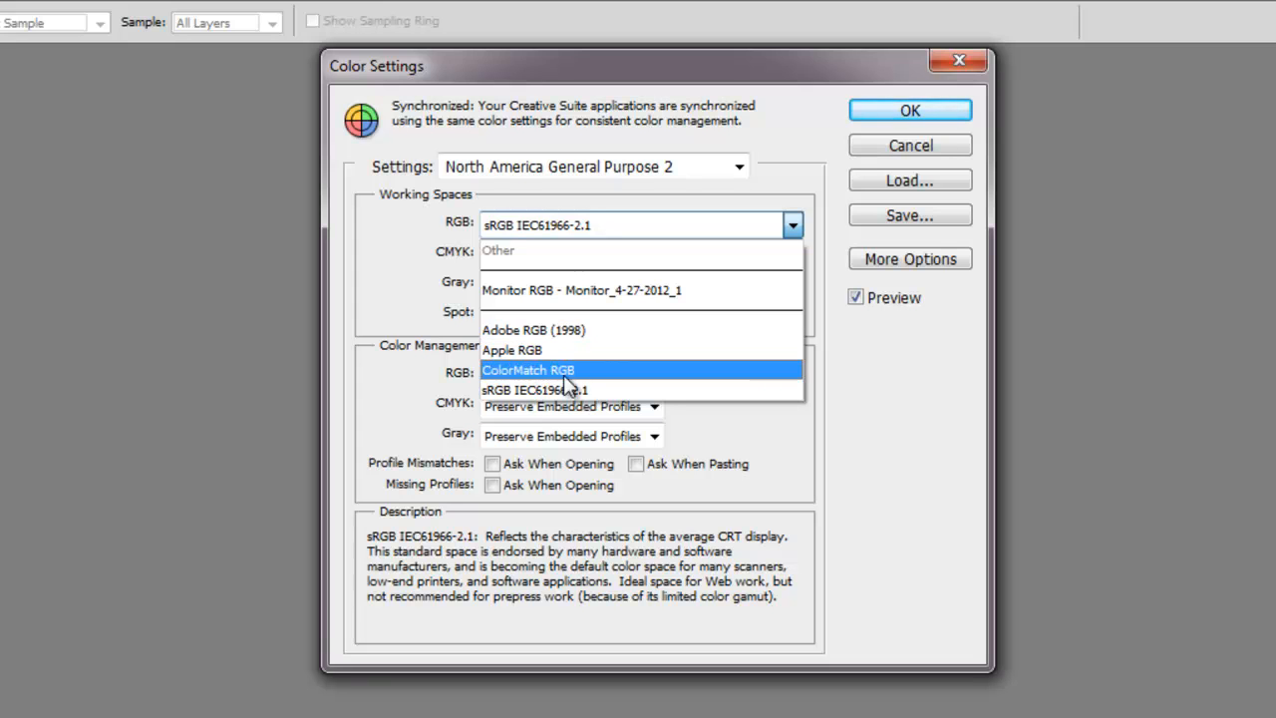
mouse_move(534, 388)
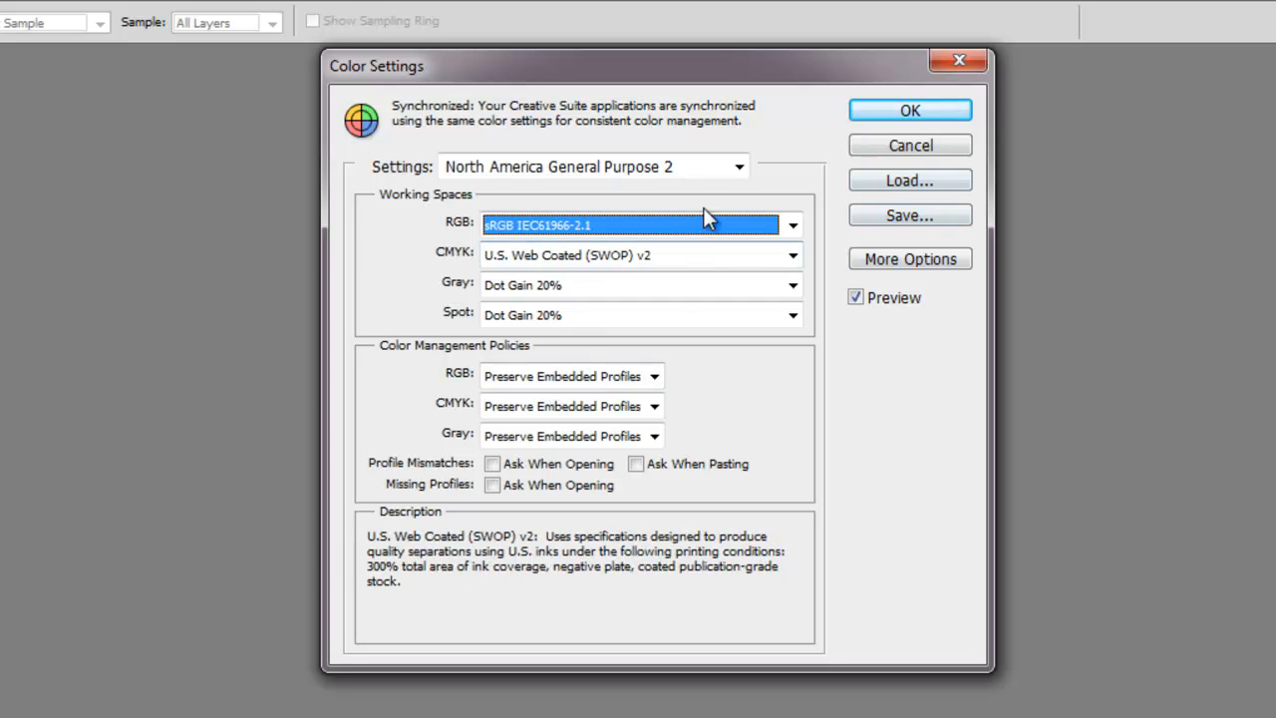
left_click(909, 109)
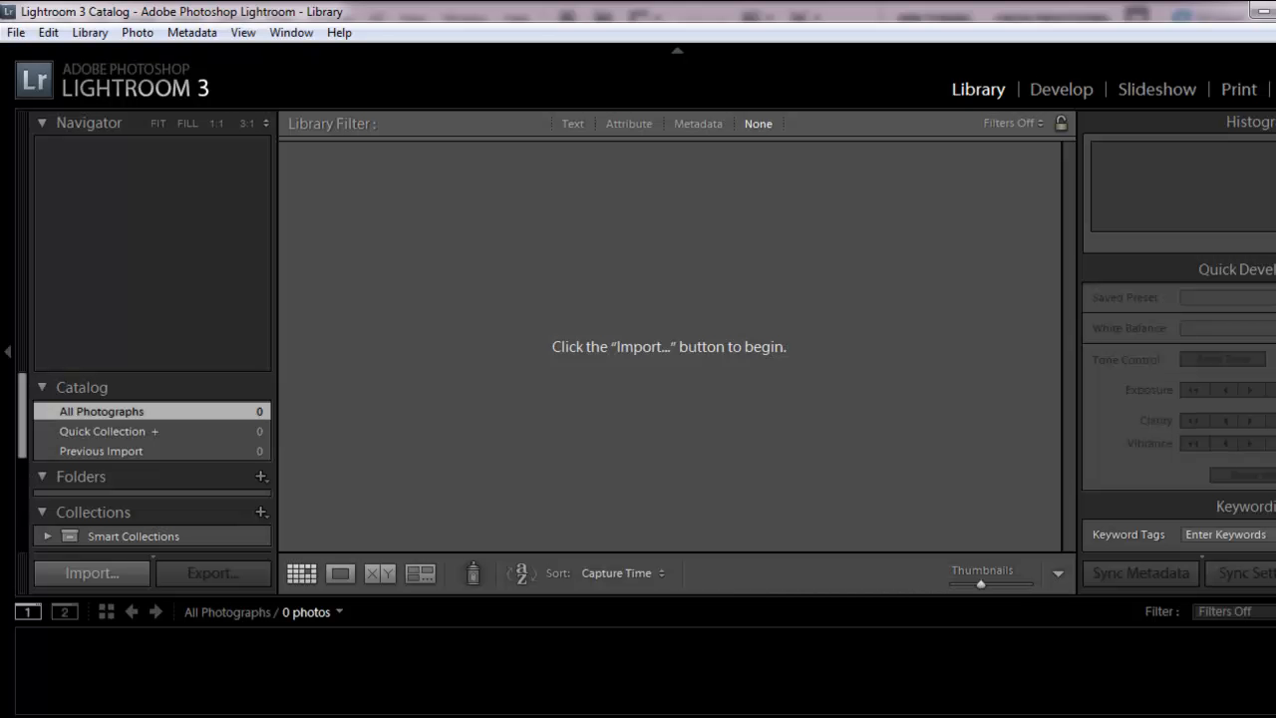
- Reach Lightroom's External Editing preferences showing the Photoshop CS5.1 edit color space
left_click(48, 32)
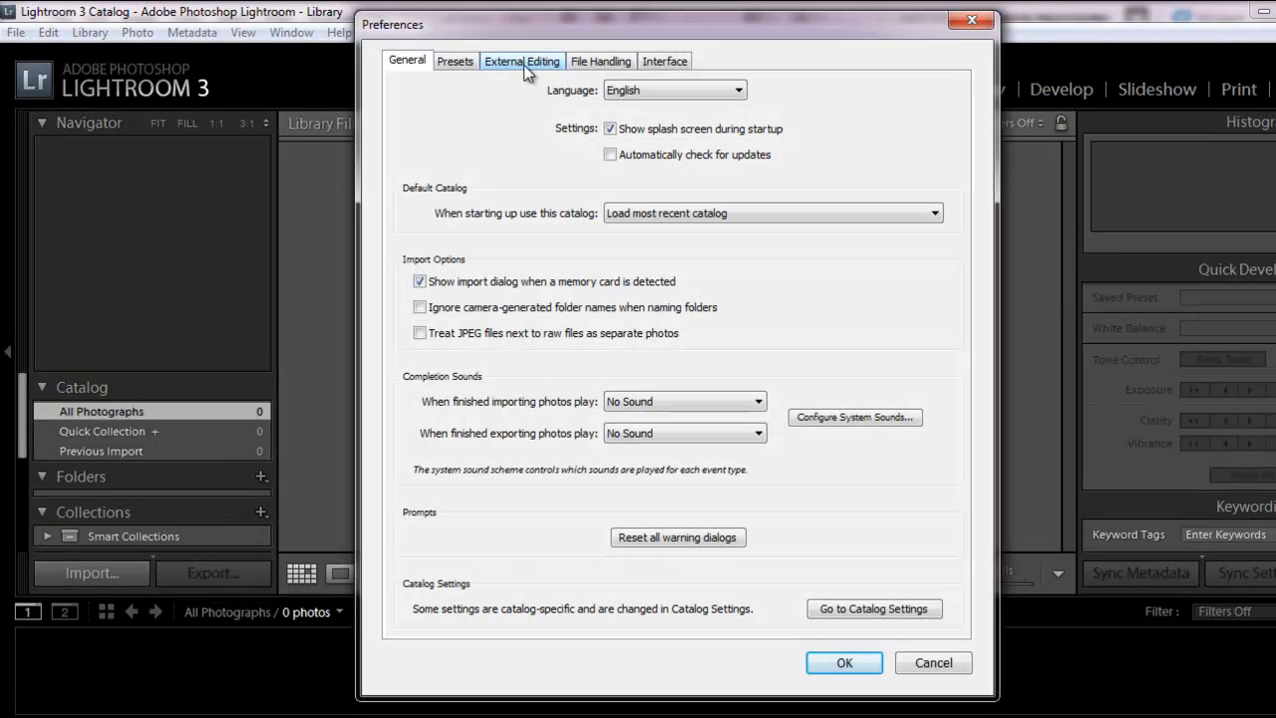
left_click(522, 60)
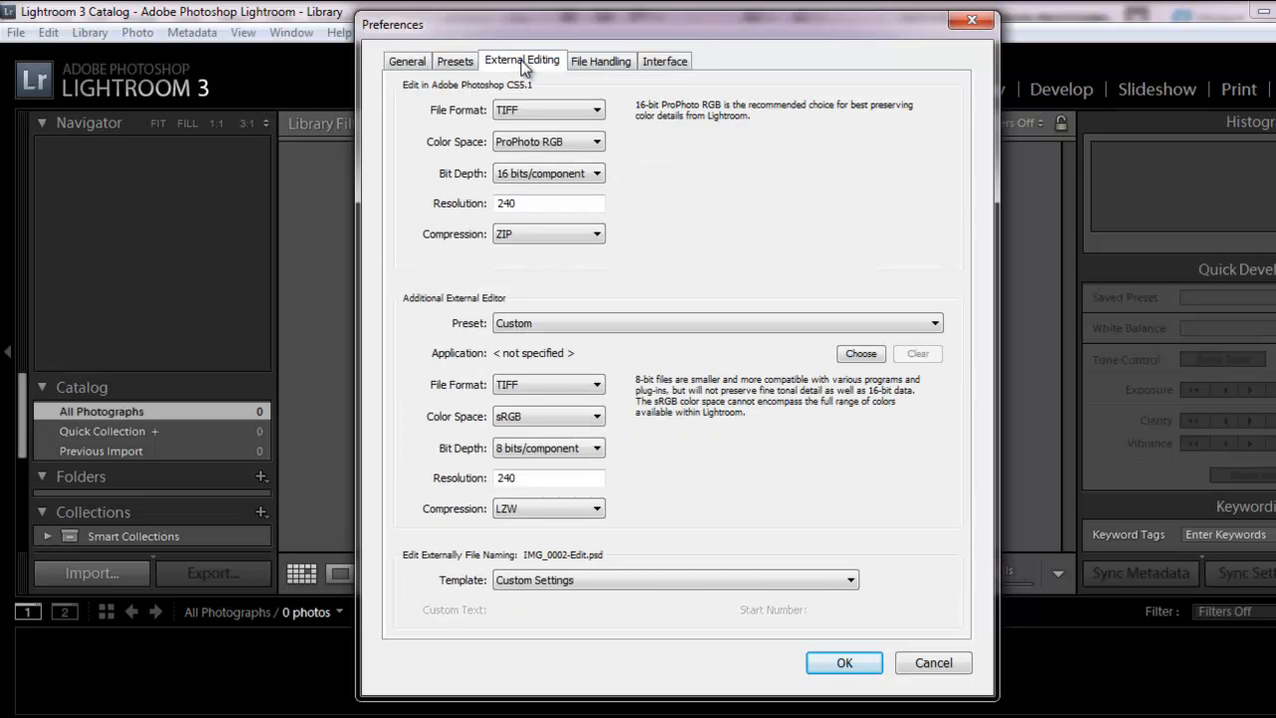
mouse_move(462, 160)
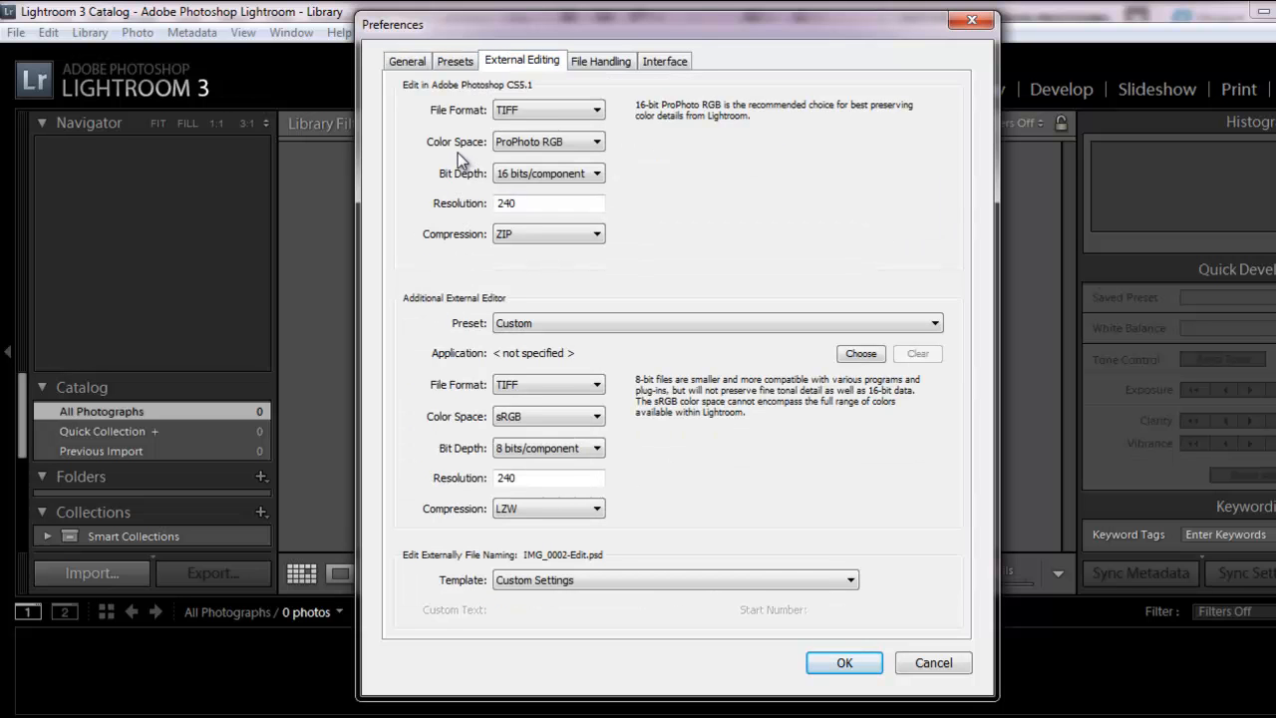
mouse_move(574, 149)
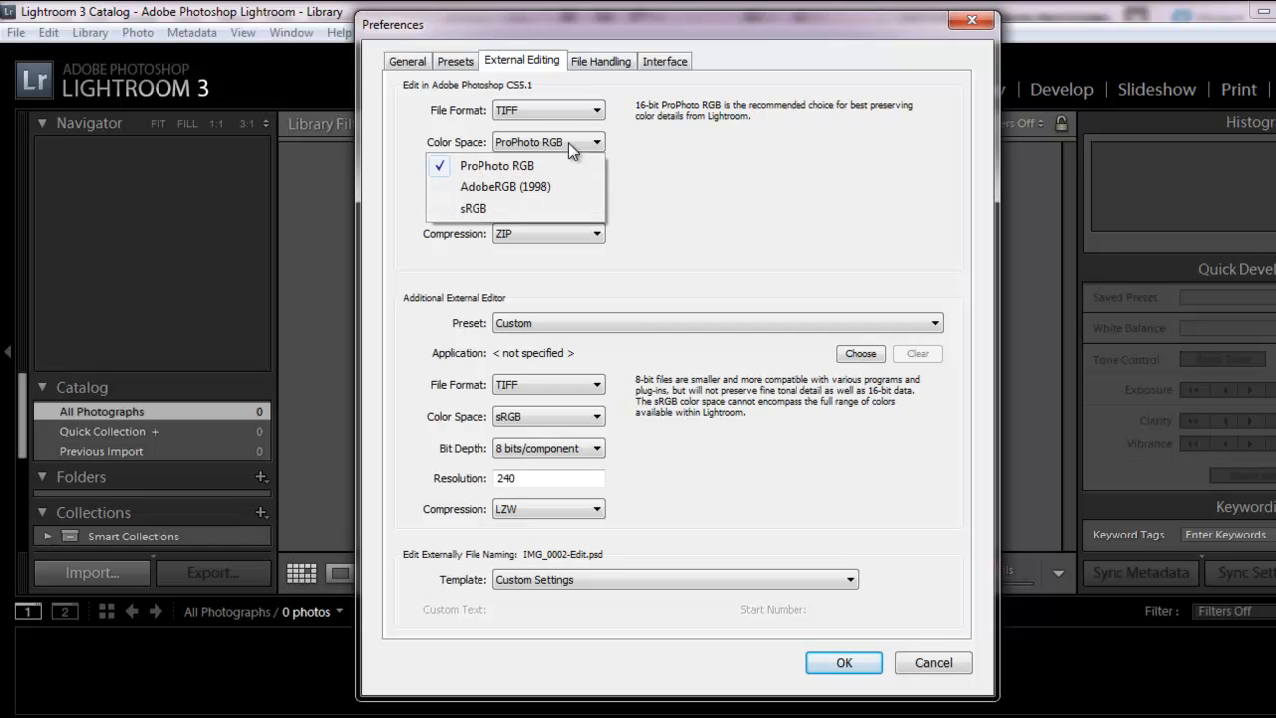
mouse_move(526, 209)
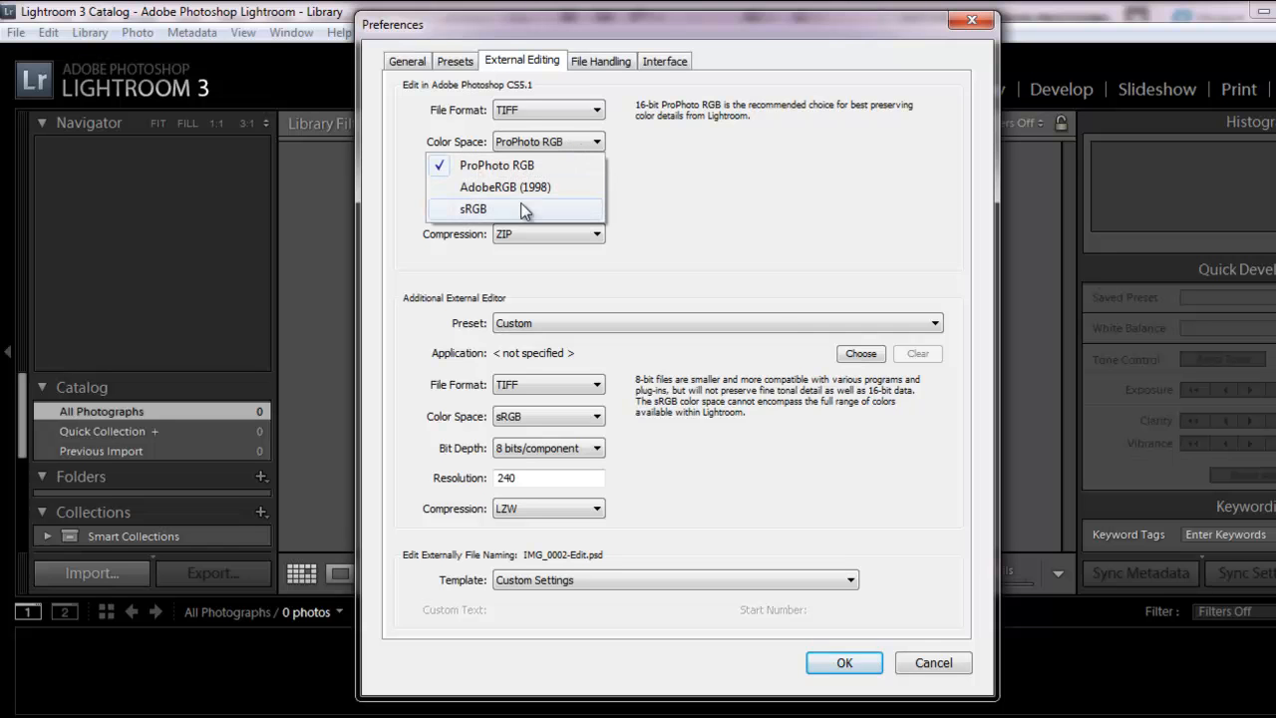
mouse_move(502, 217)
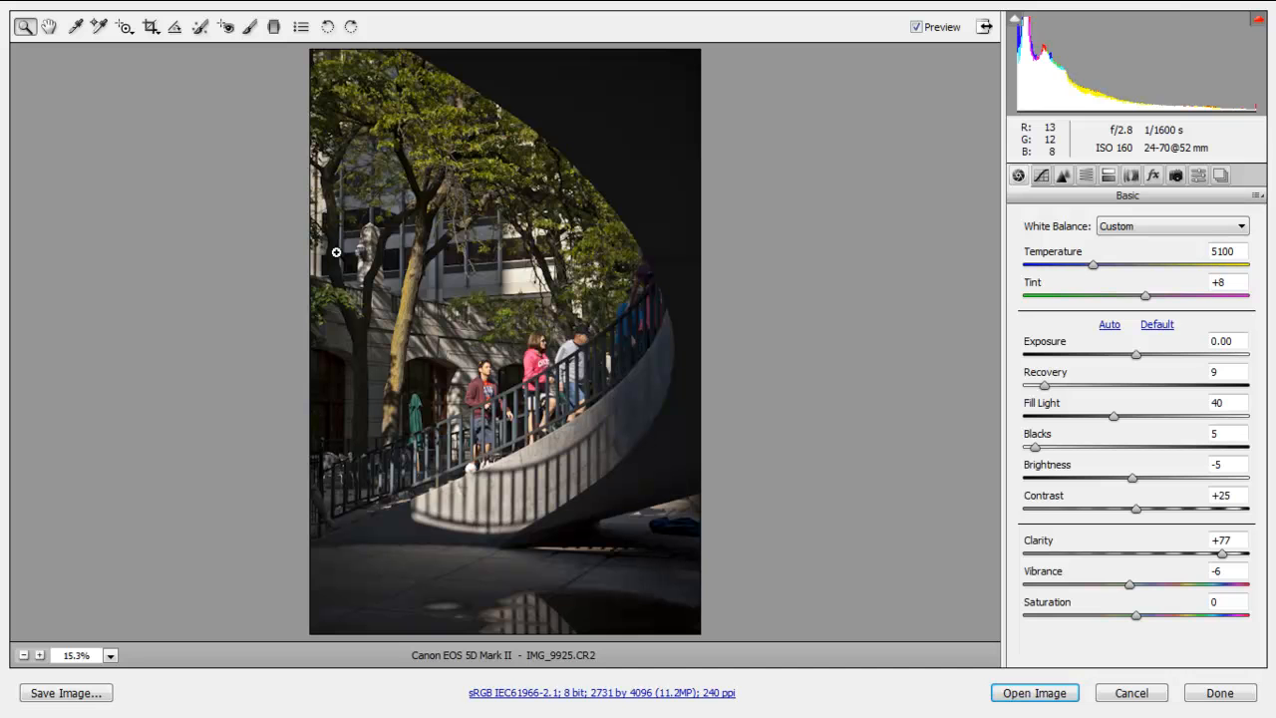
mouse_move(614, 708)
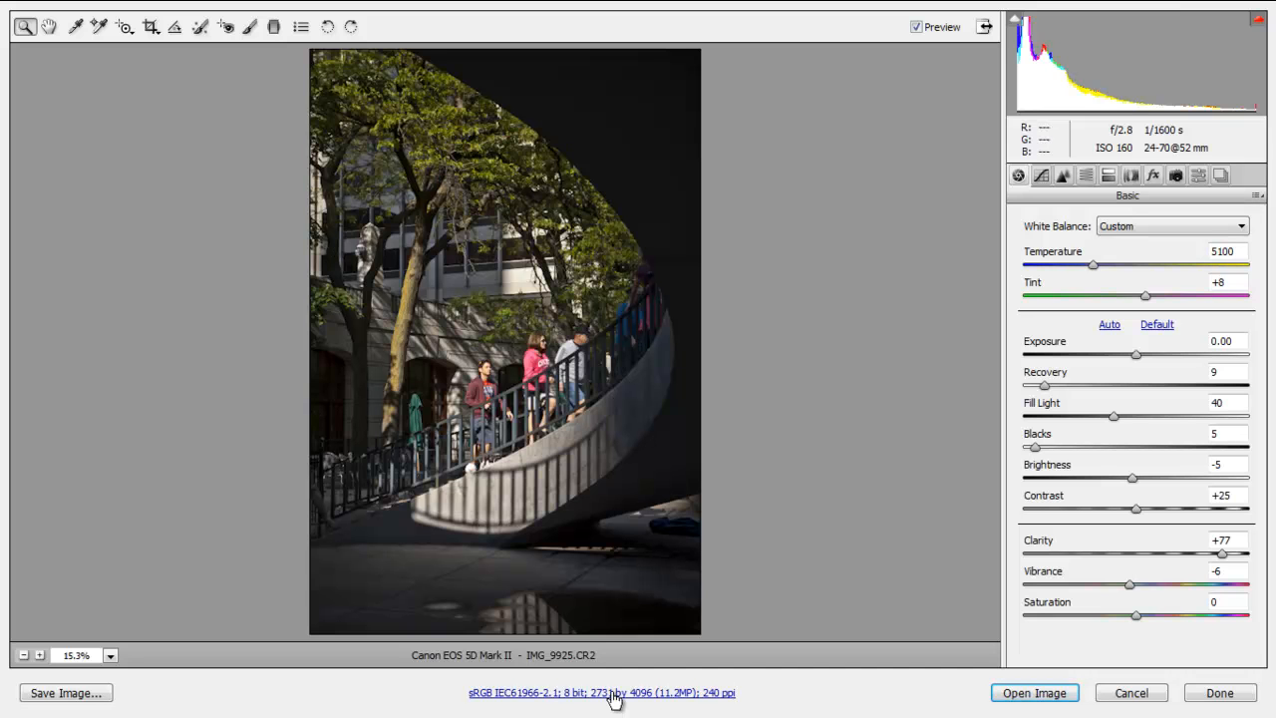
- Show Camera Raw's workflow output spaces with sRGB IEC61966-2.1 selected
left_click(602, 691)
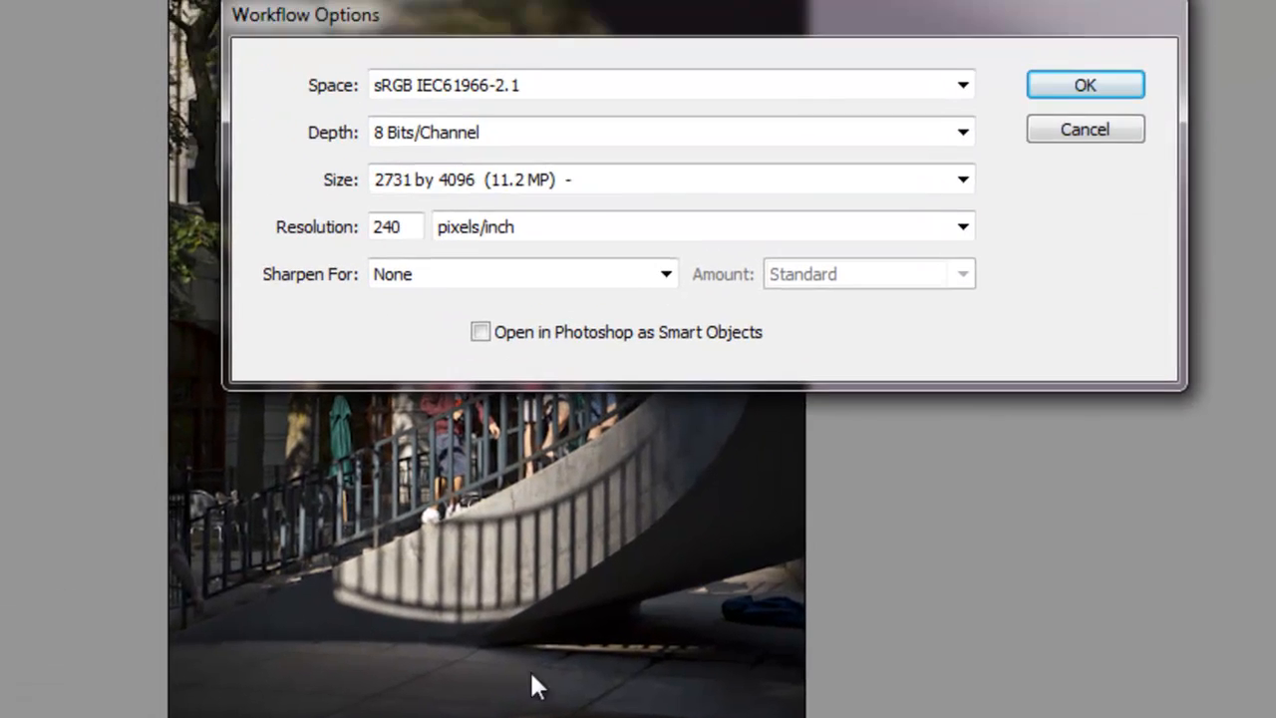
left_click(960, 84)
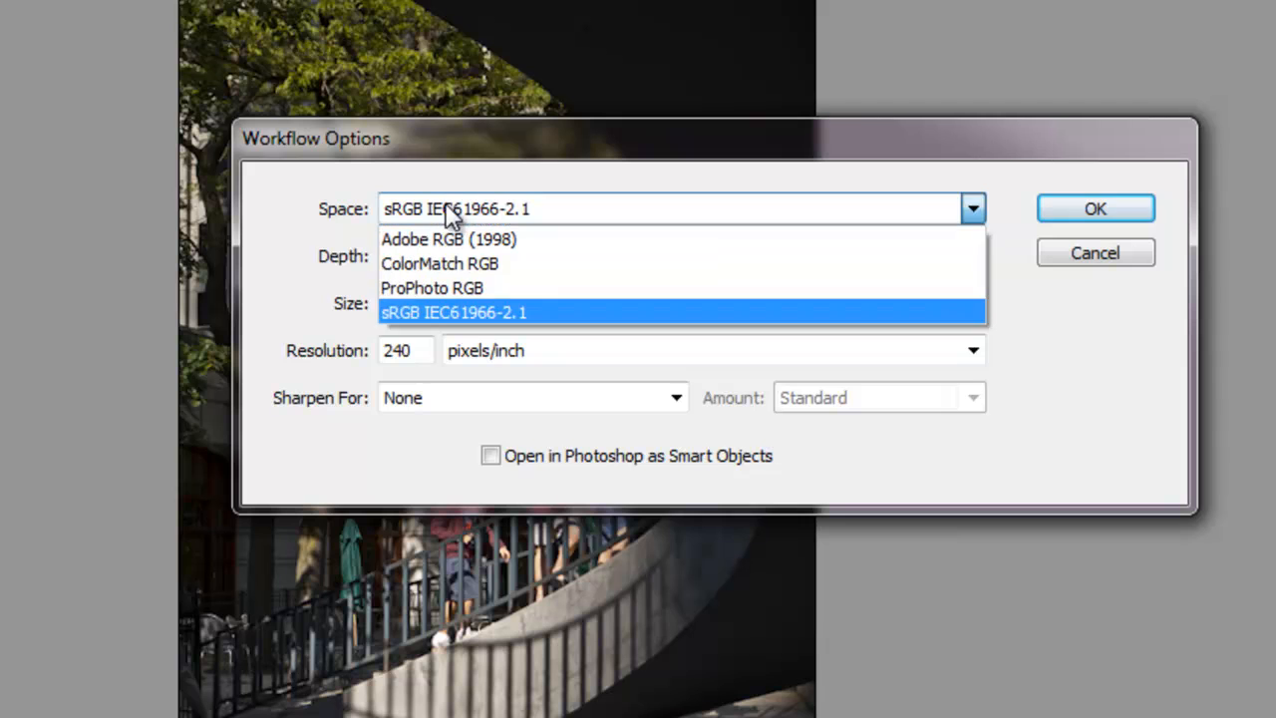
mouse_move(407, 335)
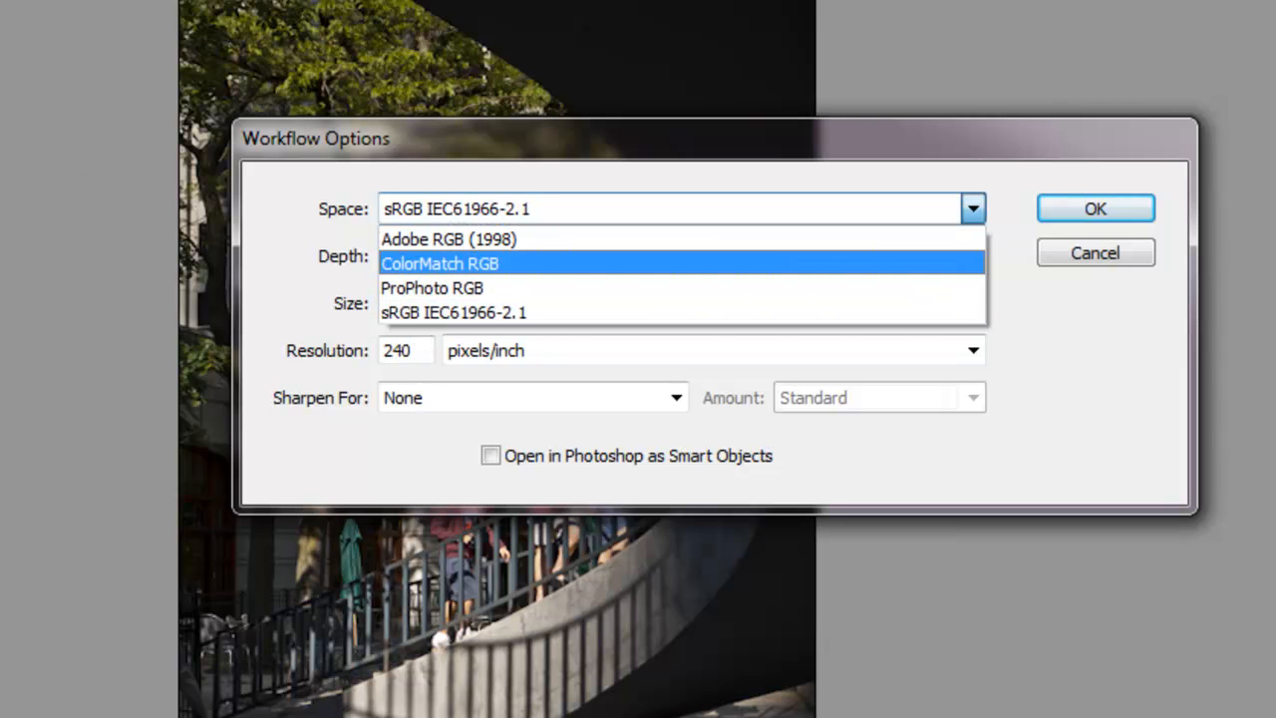
mouse_move(454, 311)
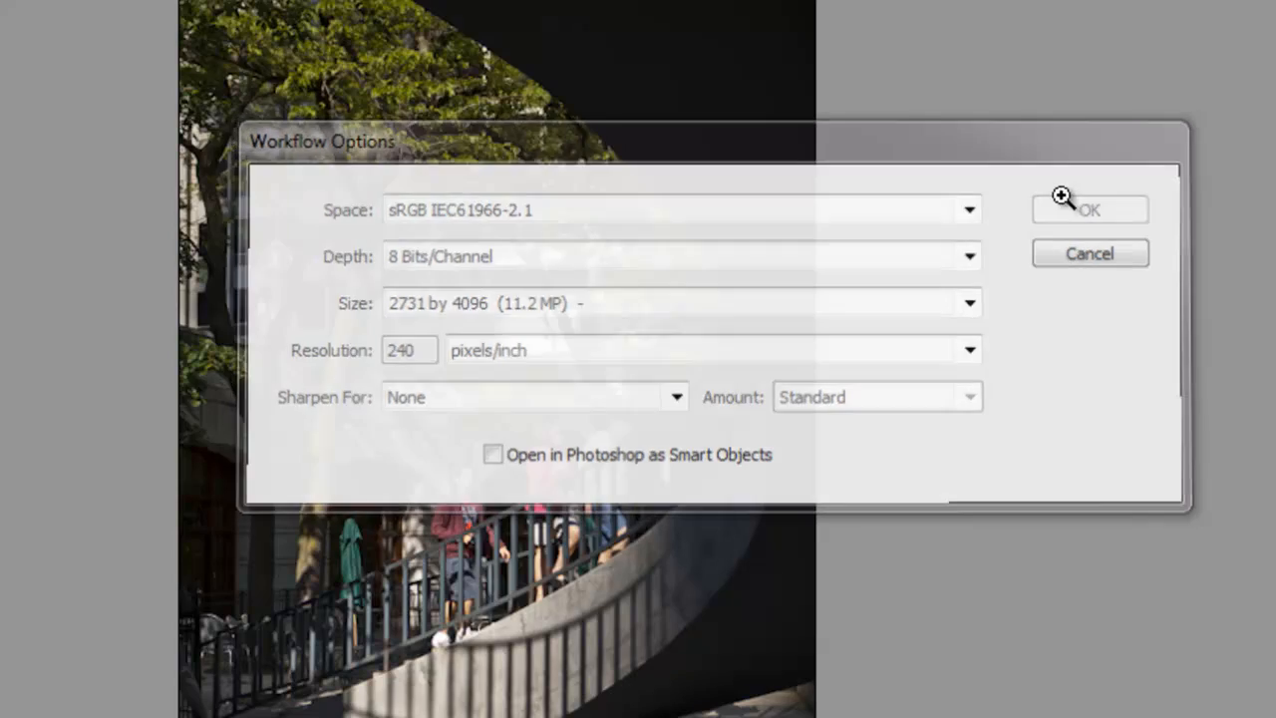
- Bring the processed photo into Photoshop and assign it the working sRGB profile
left_click(1088, 209)
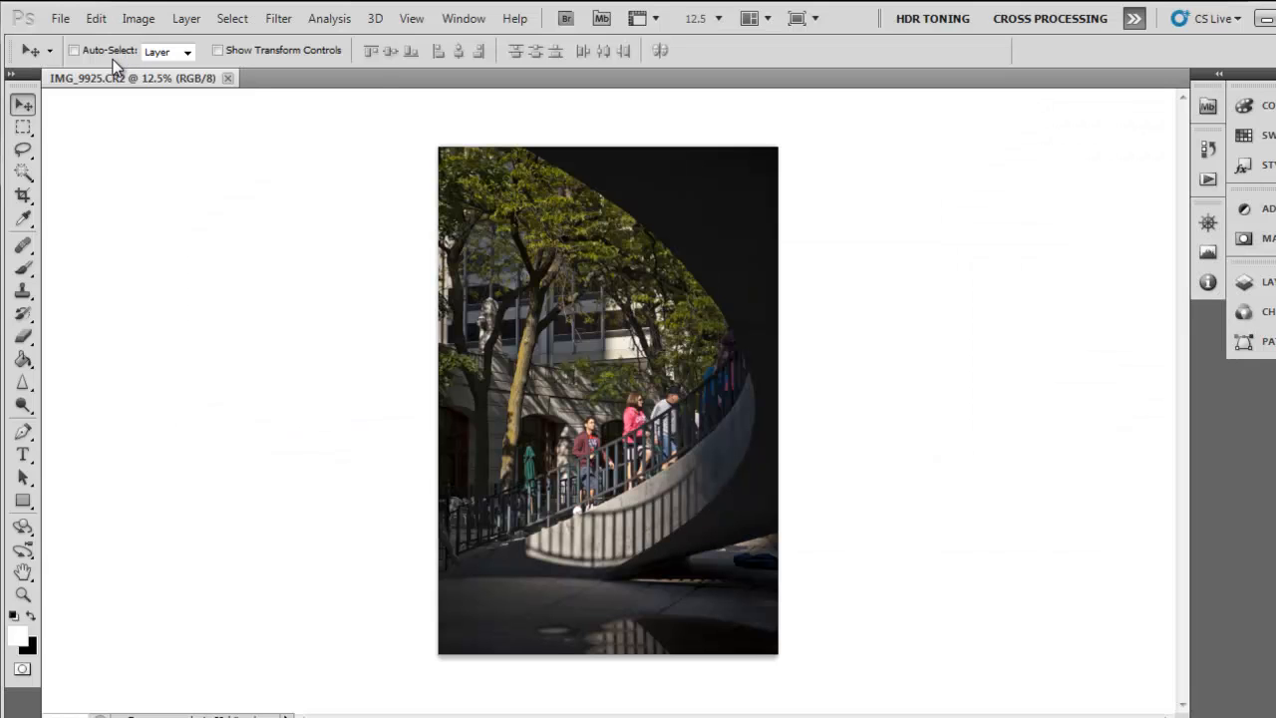
left_click(96, 18)
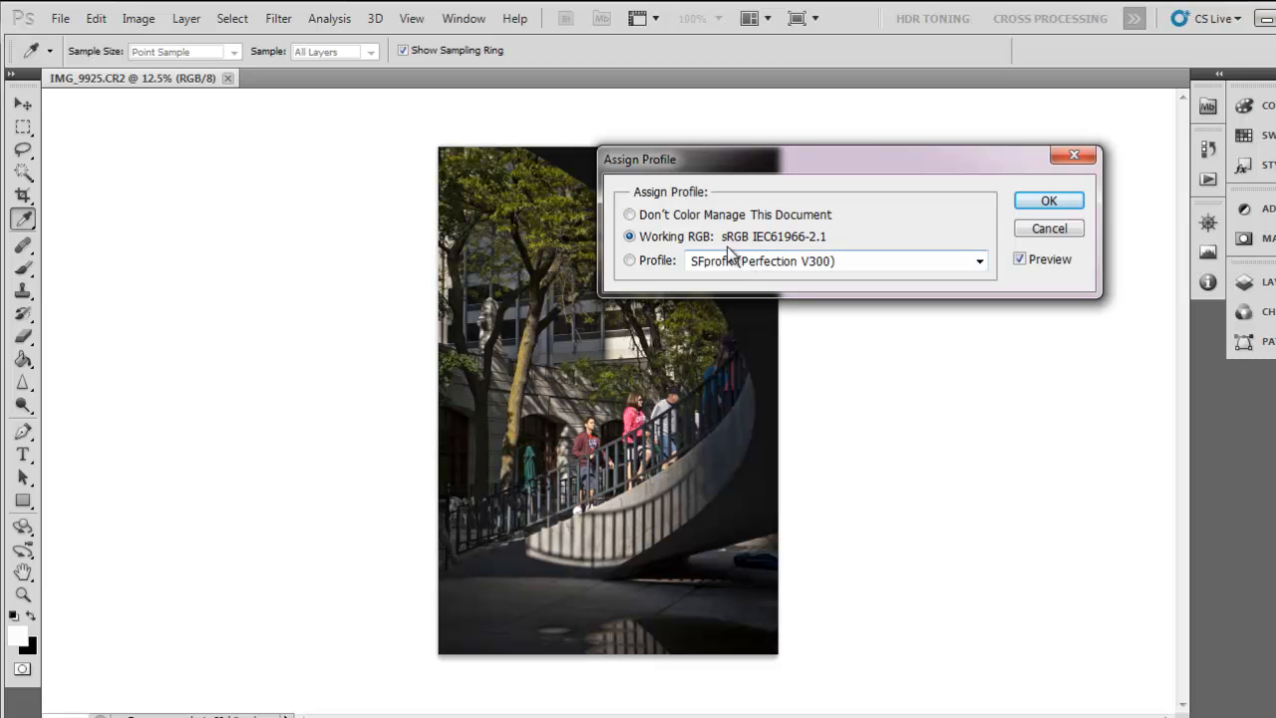
mouse_move(841, 243)
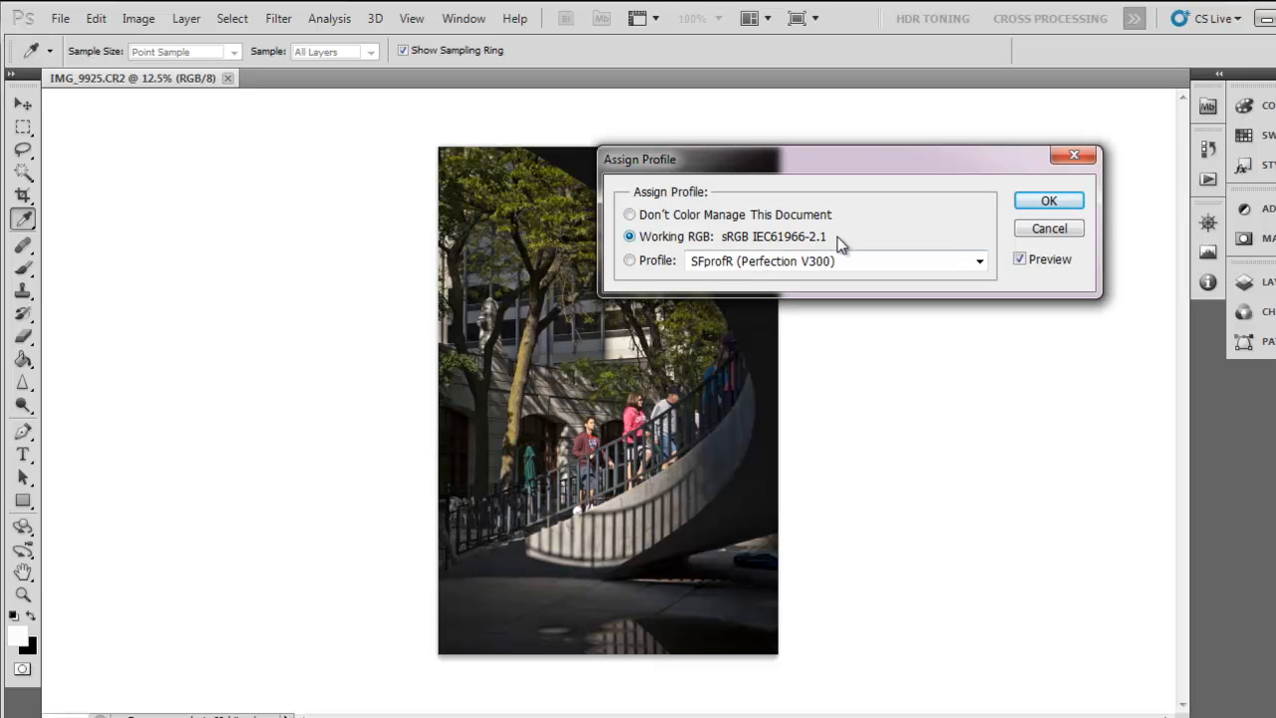
mouse_move(1055, 95)
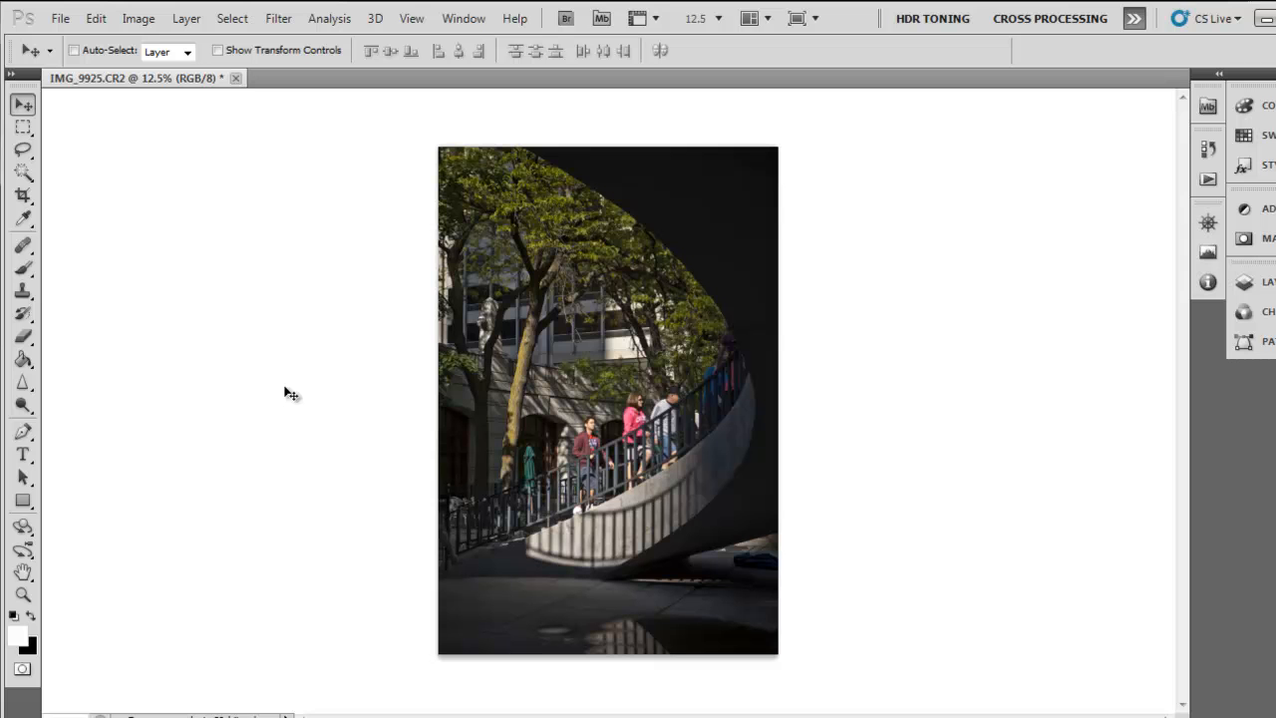
- Begin a Save As of the photo as TIFF with the sRGB ICC profile embedded
left_click(60, 18)
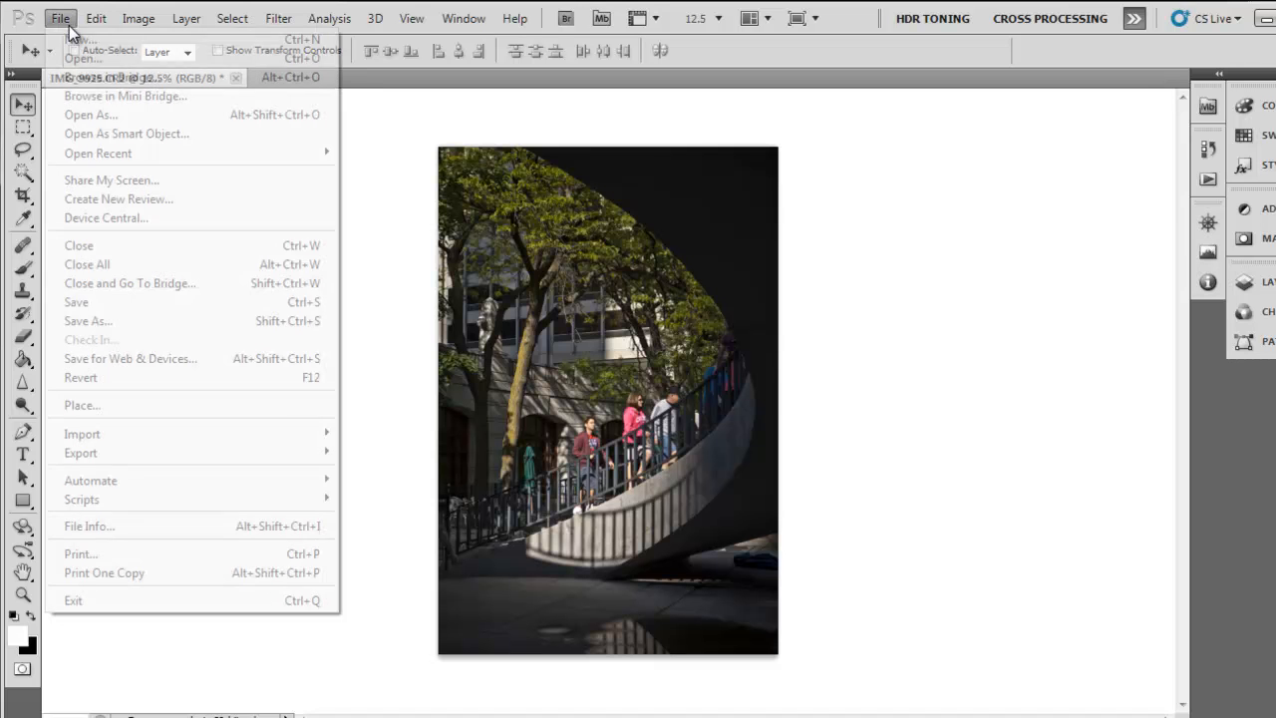
left_click(88, 319)
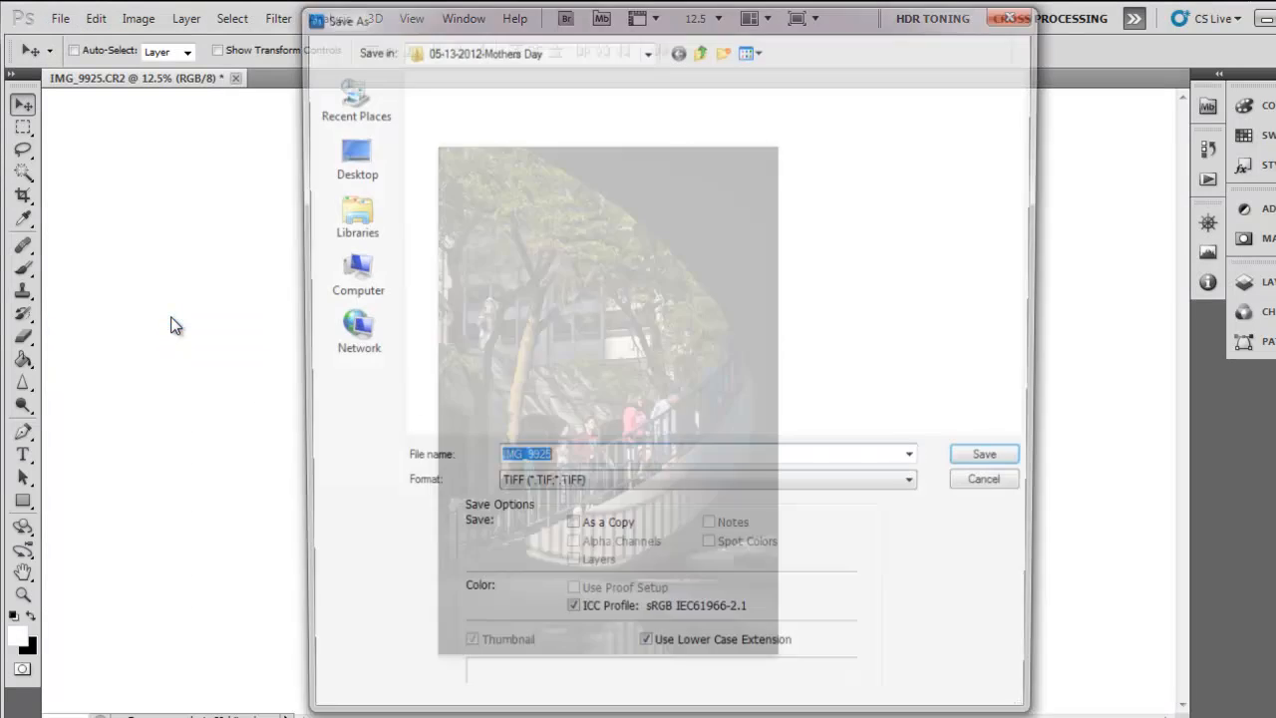